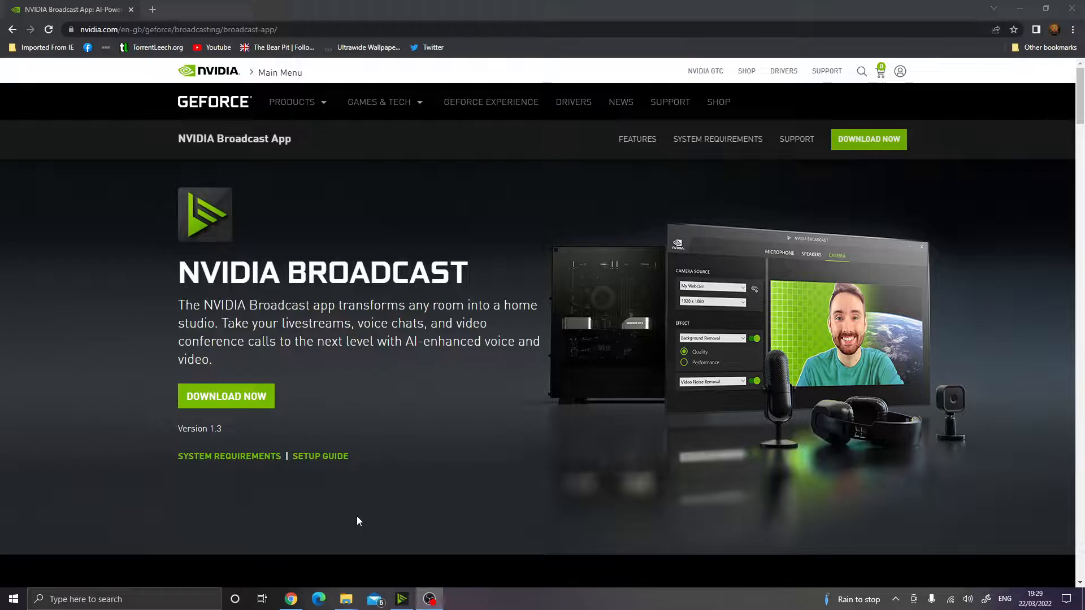
mouse_move(324, 525)
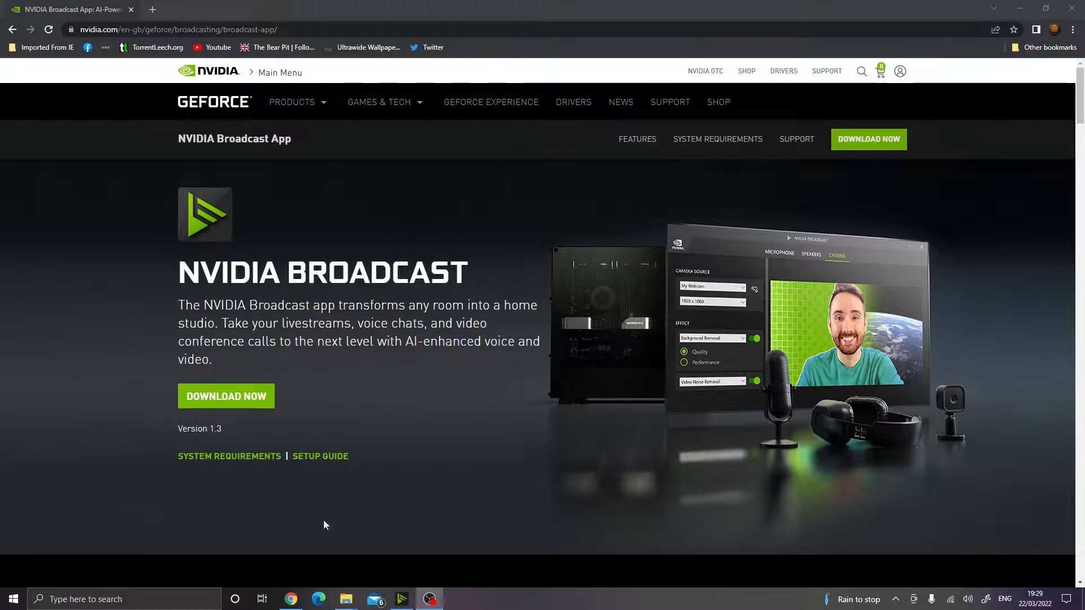
mouse_move(369, 438)
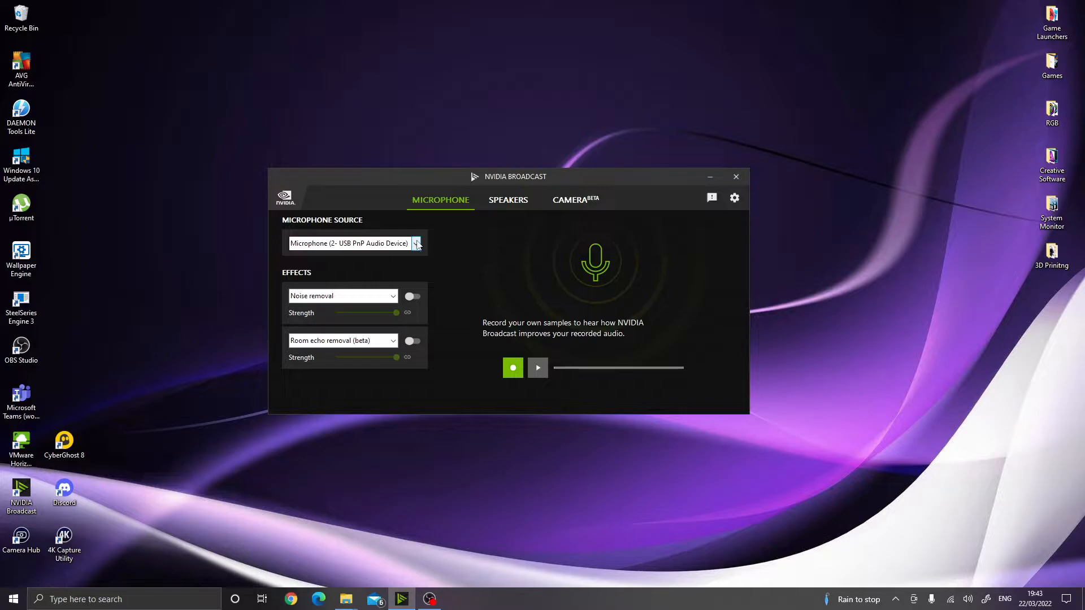
Keep USB PnP Audio Device as the NVIDIA Broadcast microphone source
left_click(416, 243)
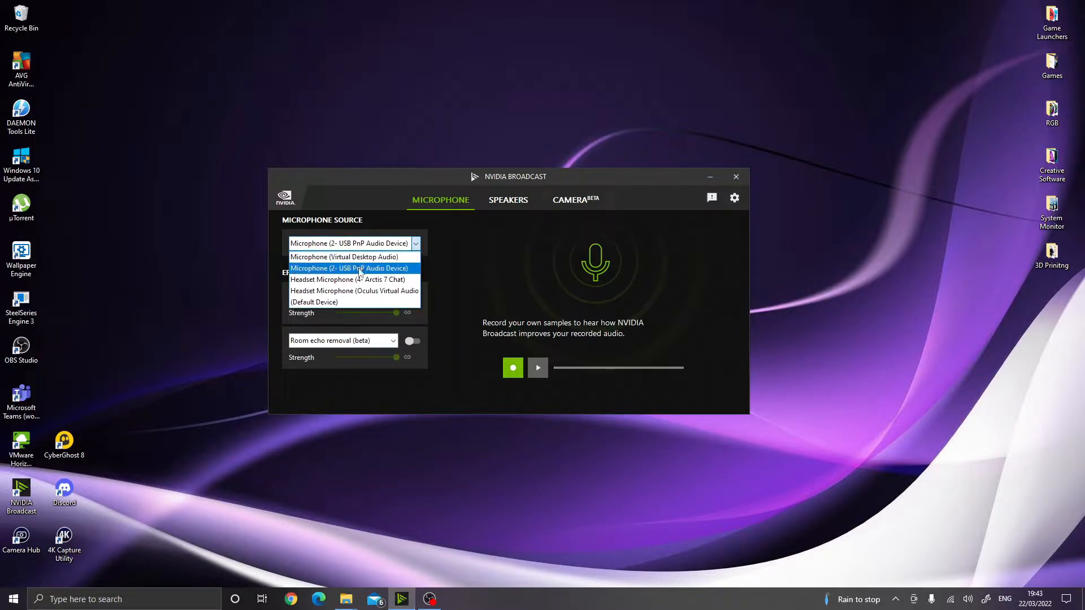
left_click(350, 268)
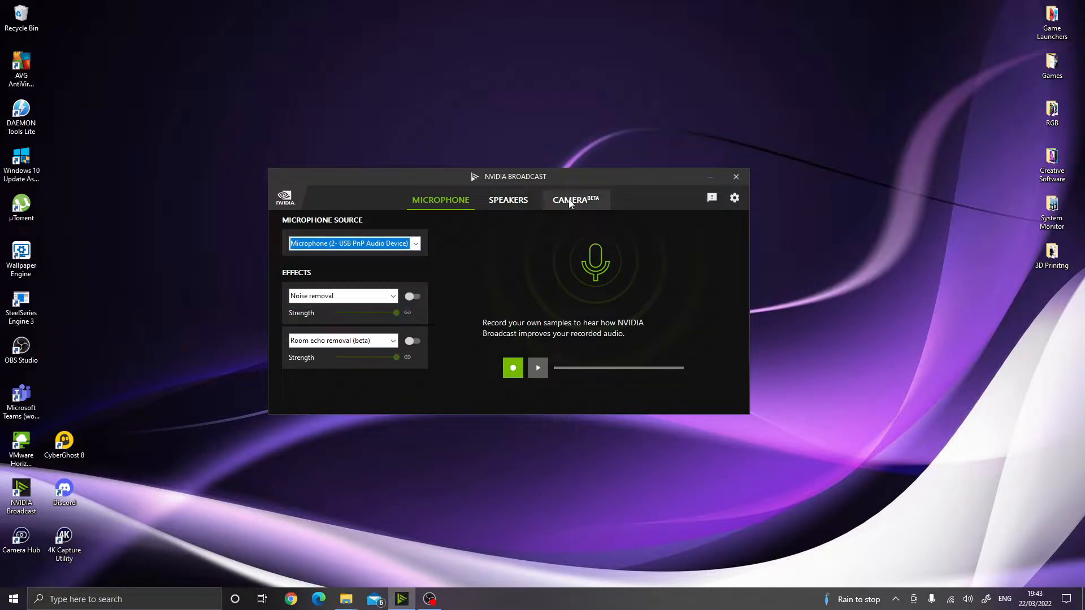
Use Elgato Facecam as the camera source at 1920 x 1080 @ 60FPS
left_click(575, 200)
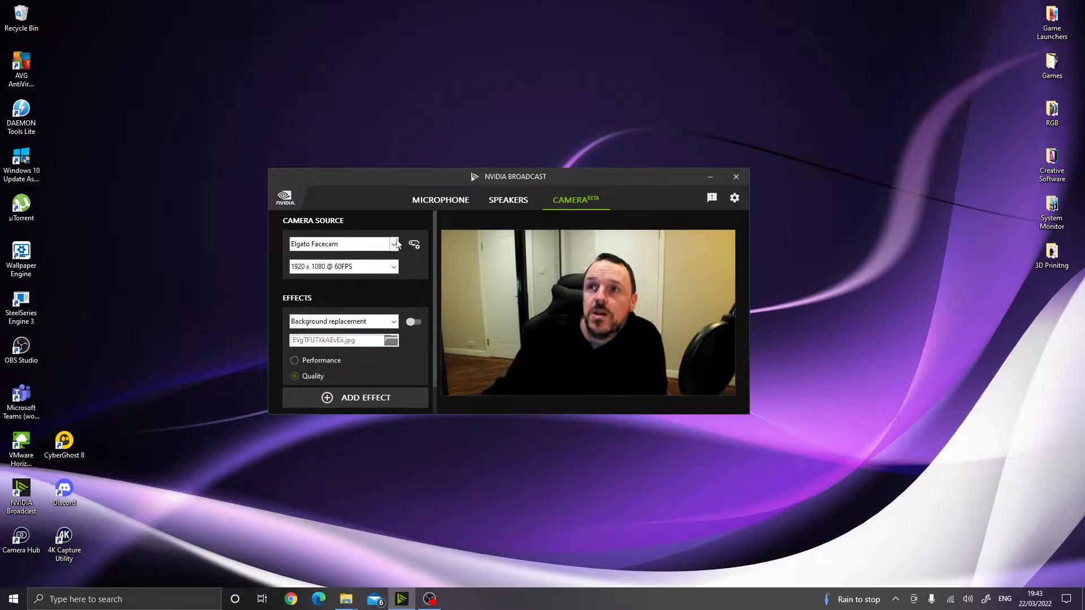
left_click(394, 244)
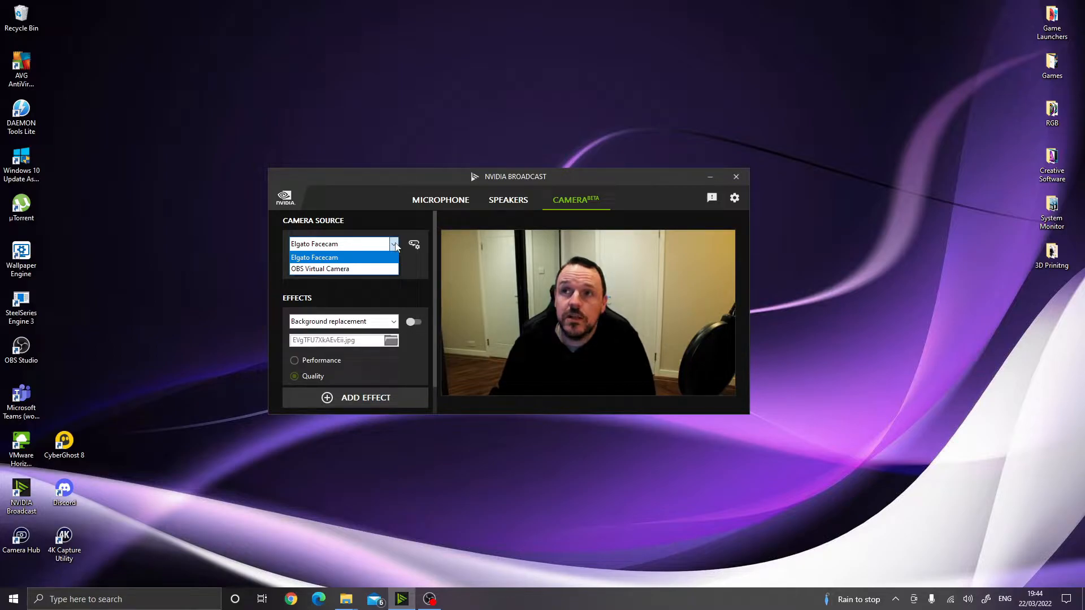
mouse_move(385, 261)
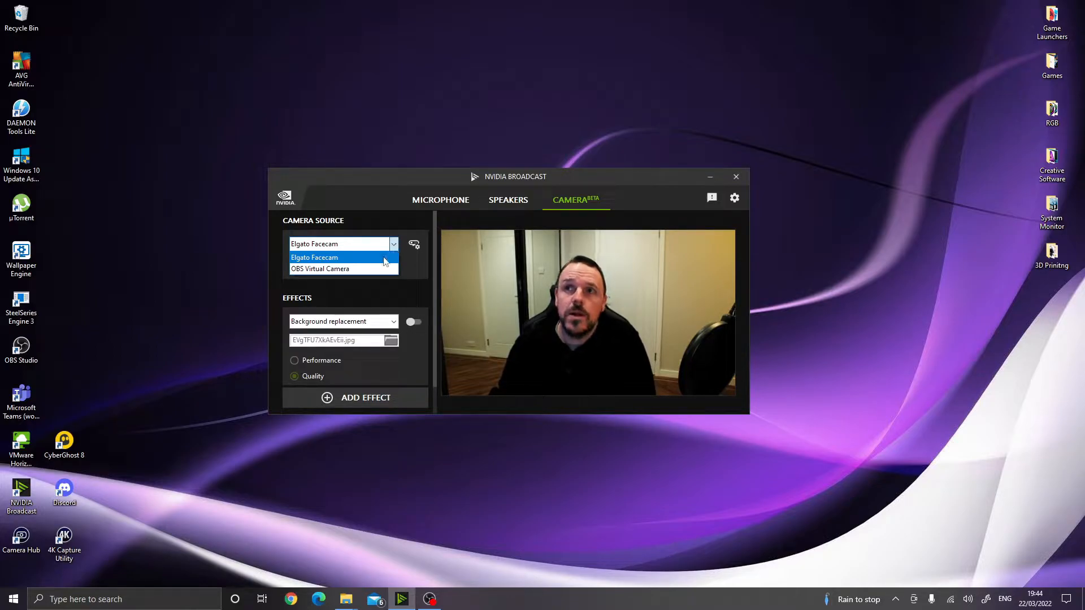
left_click(314, 257)
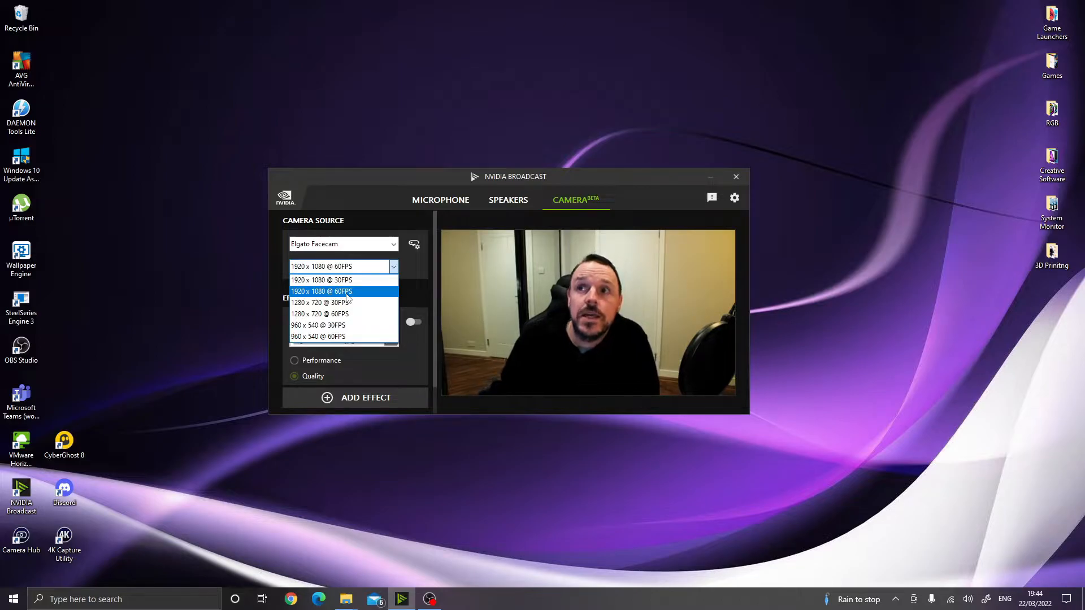
left_click(321, 290)
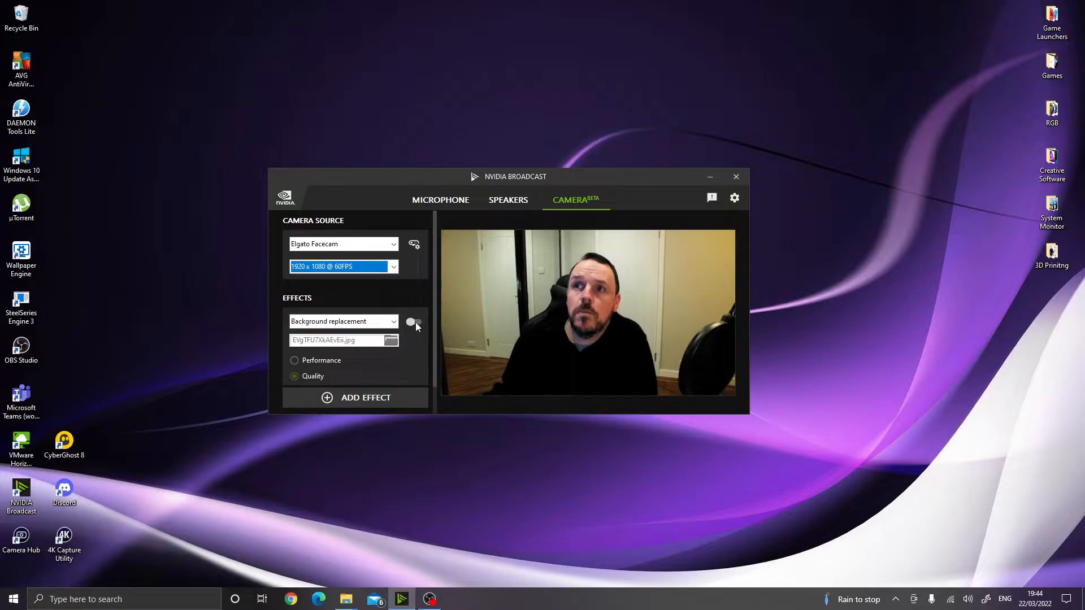
Enable background replacement, trying the Queen and maxresdefault images before the Star Trek image
left_click(414, 321)
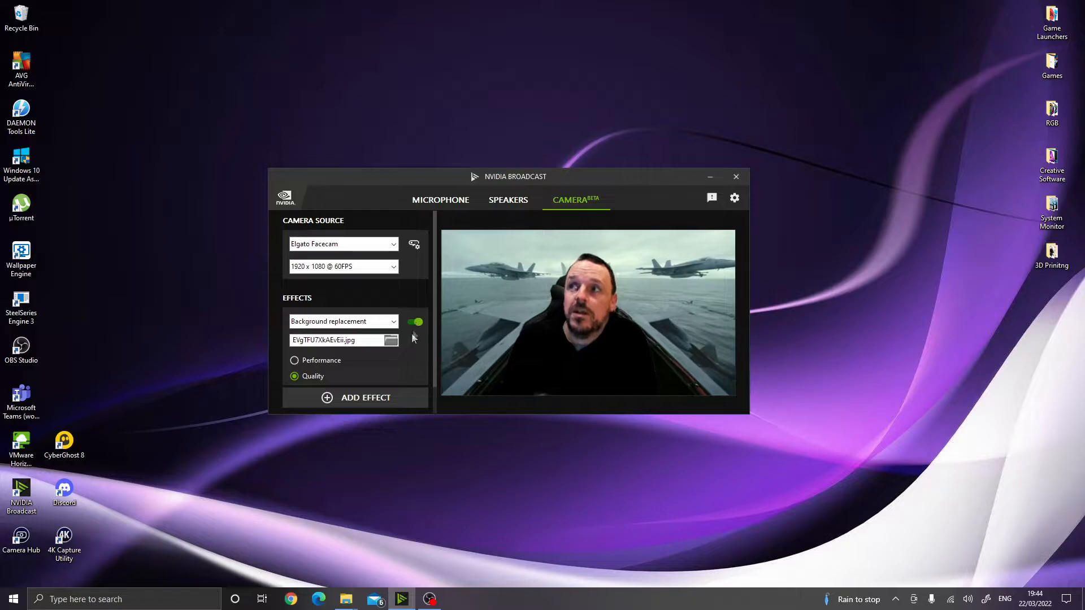
left_click(391, 339)
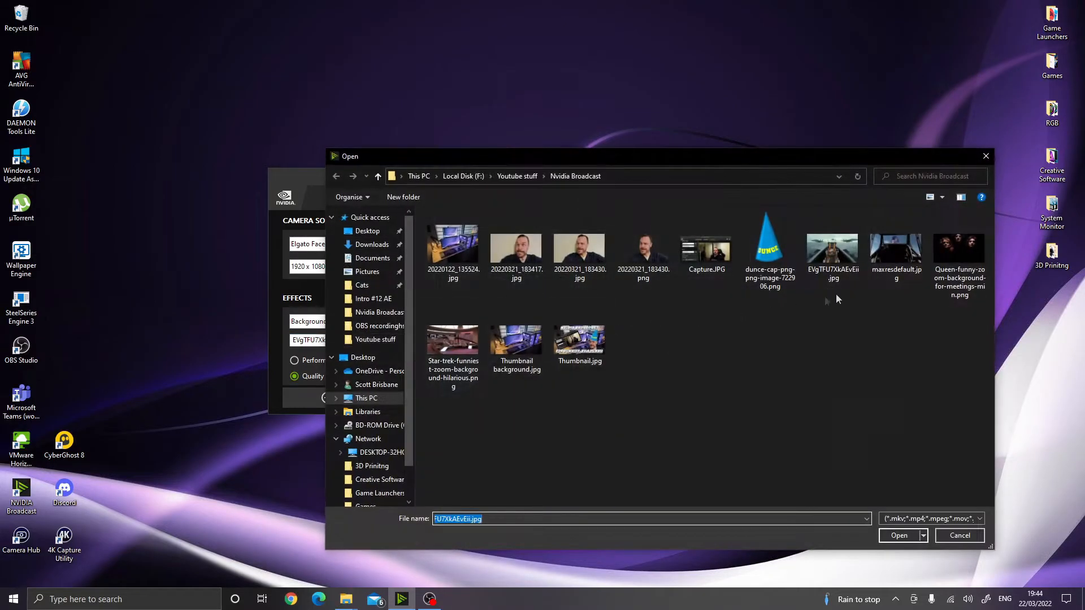
left_click(898, 535)
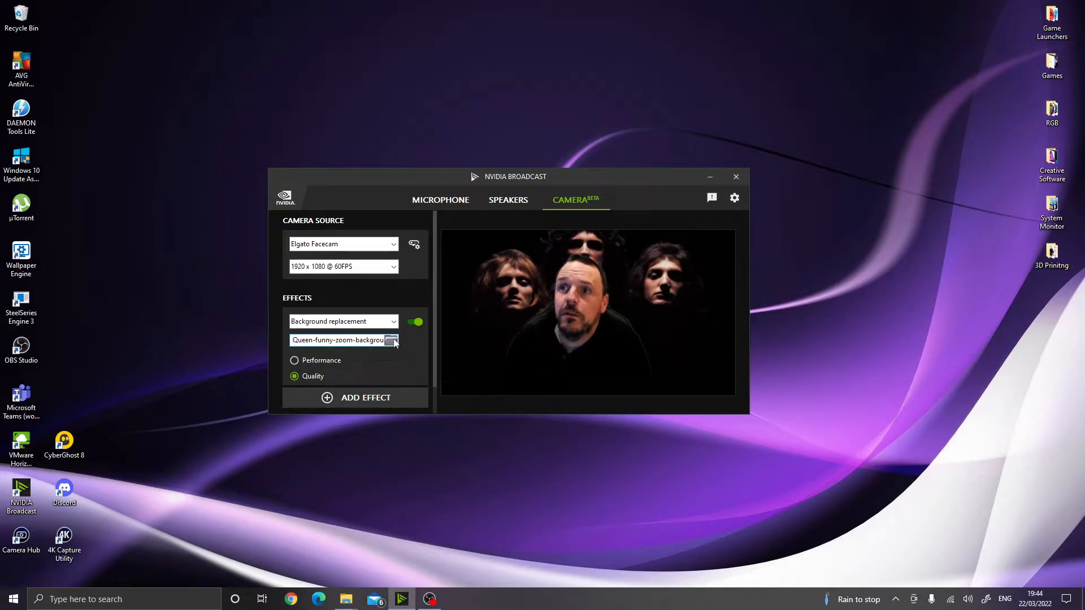
left_click(392, 339)
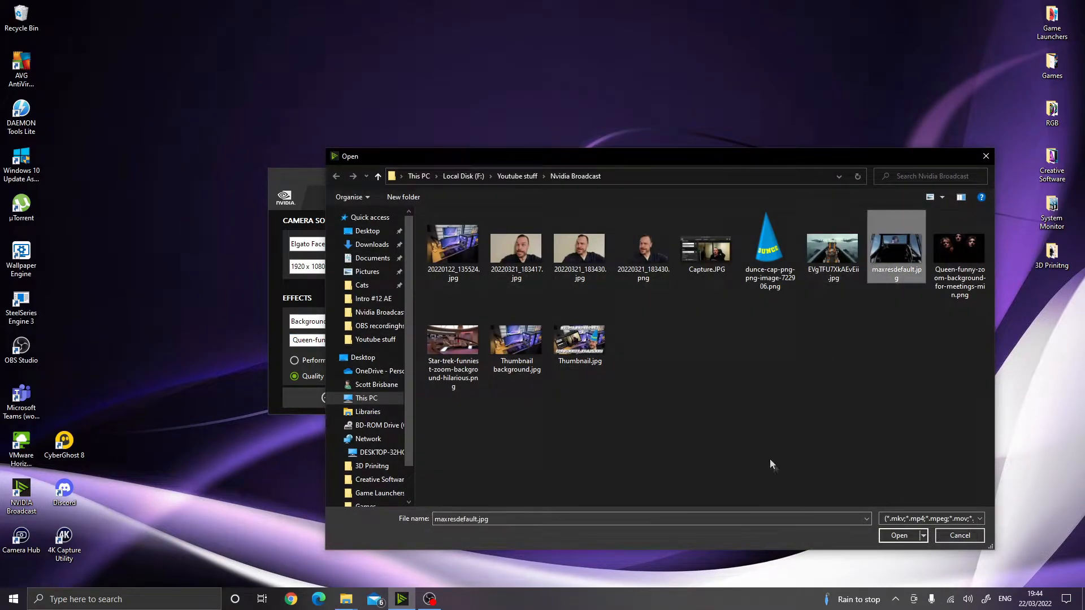
left_click(897, 535)
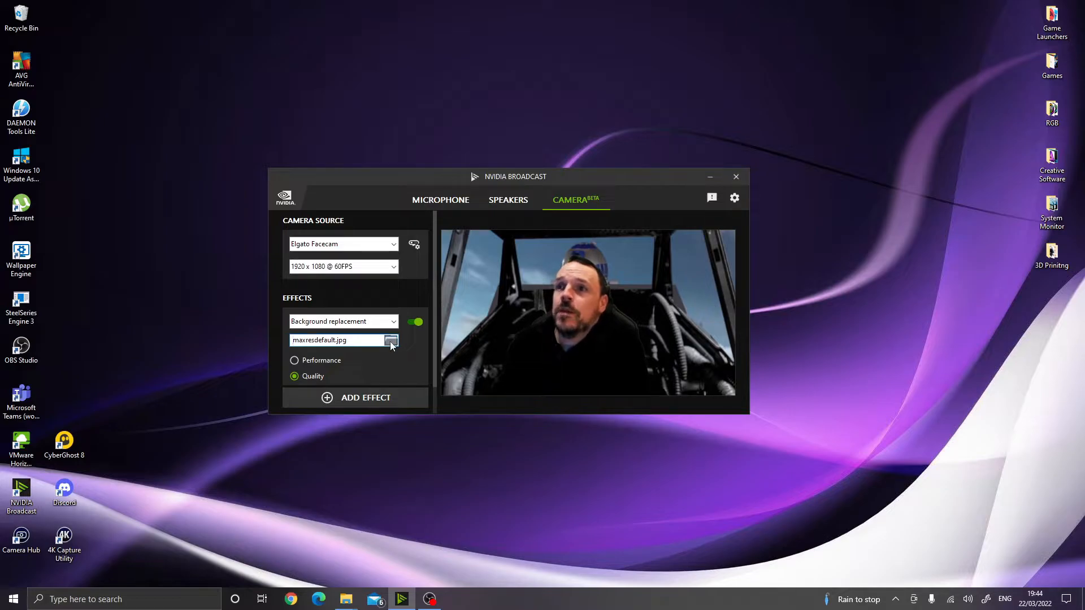
left_click(392, 339)
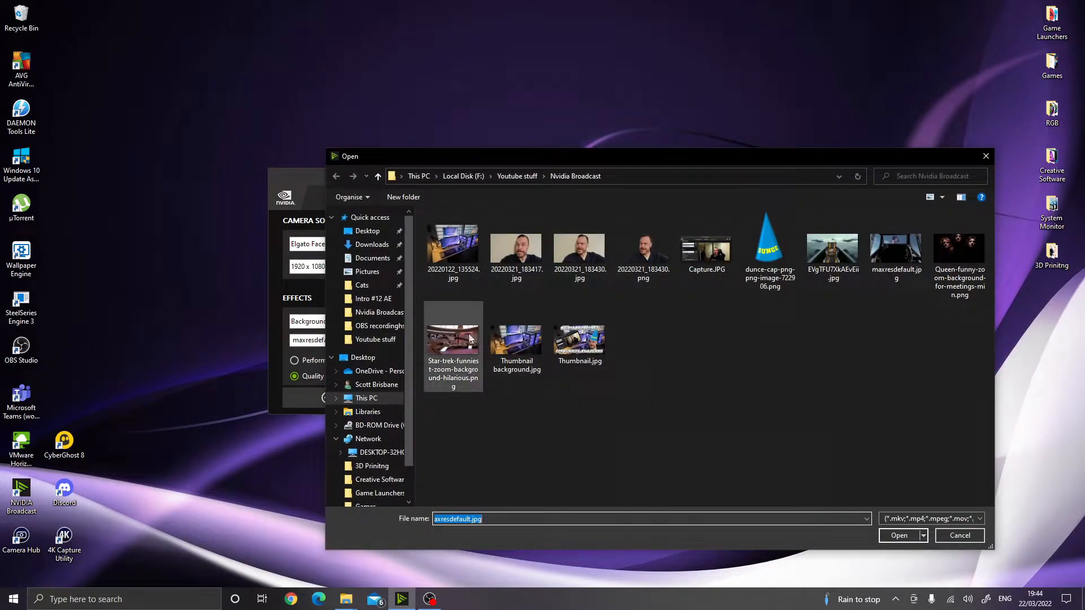
left_click(898, 535)
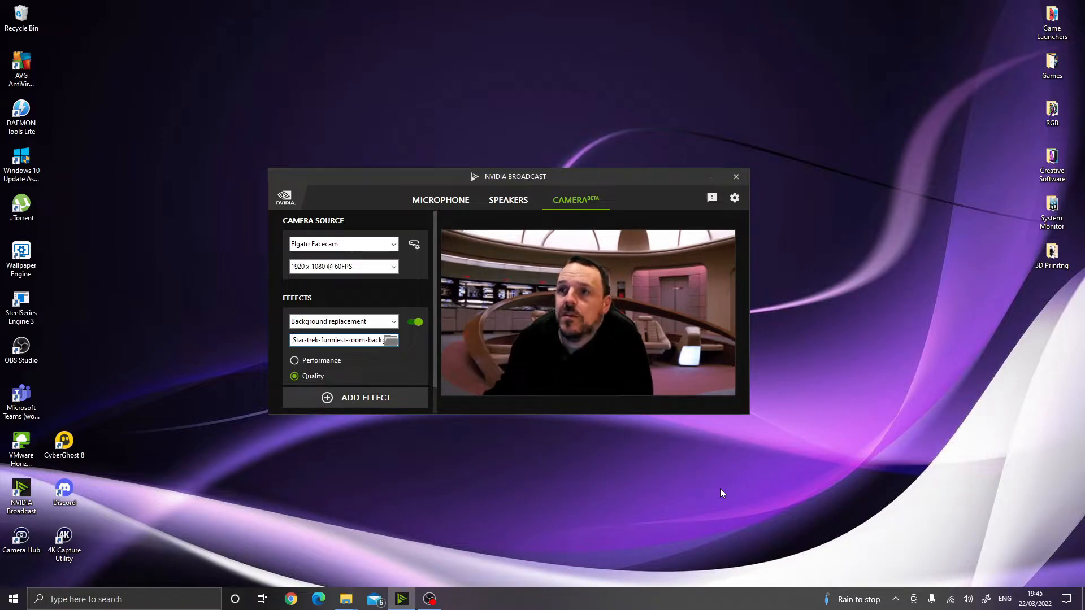
Change the camera effect to Background blur to soften the room behind the person
left_click(394, 321)
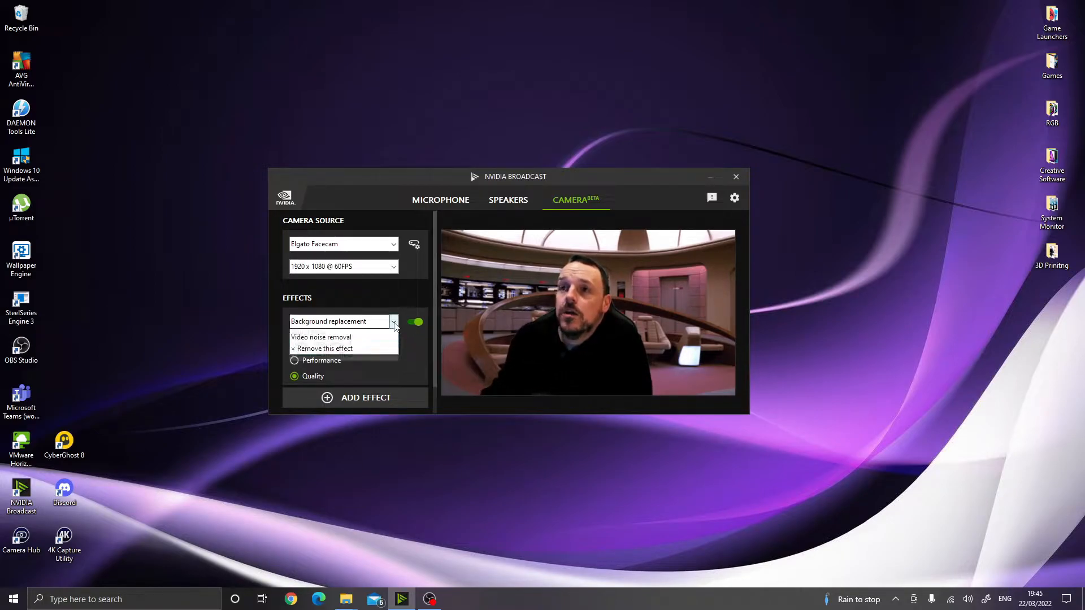
left_click(394, 321)
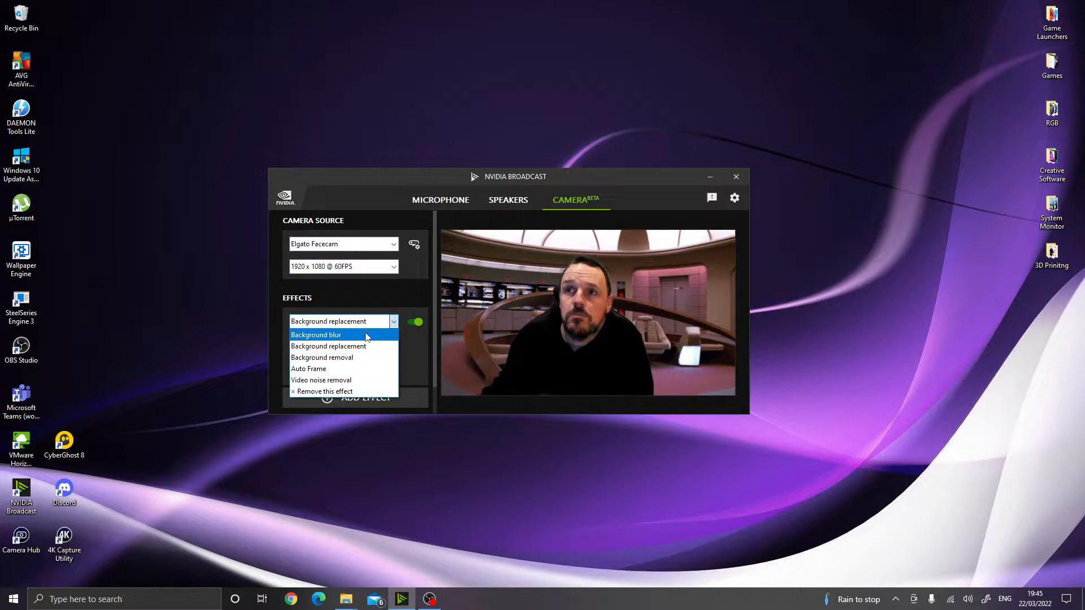
left_click(315, 335)
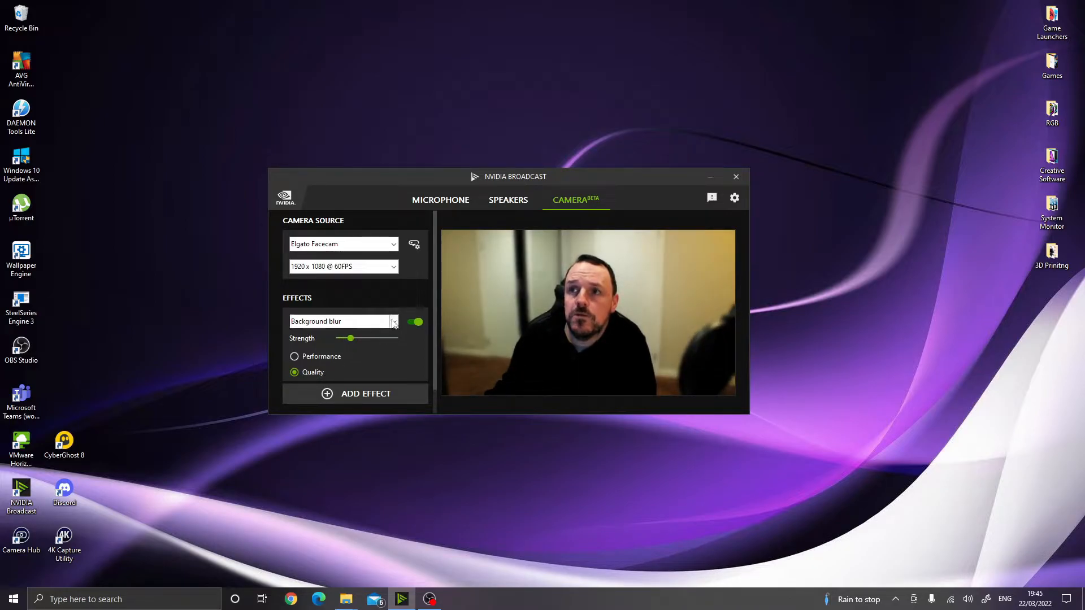
left_click(394, 321)
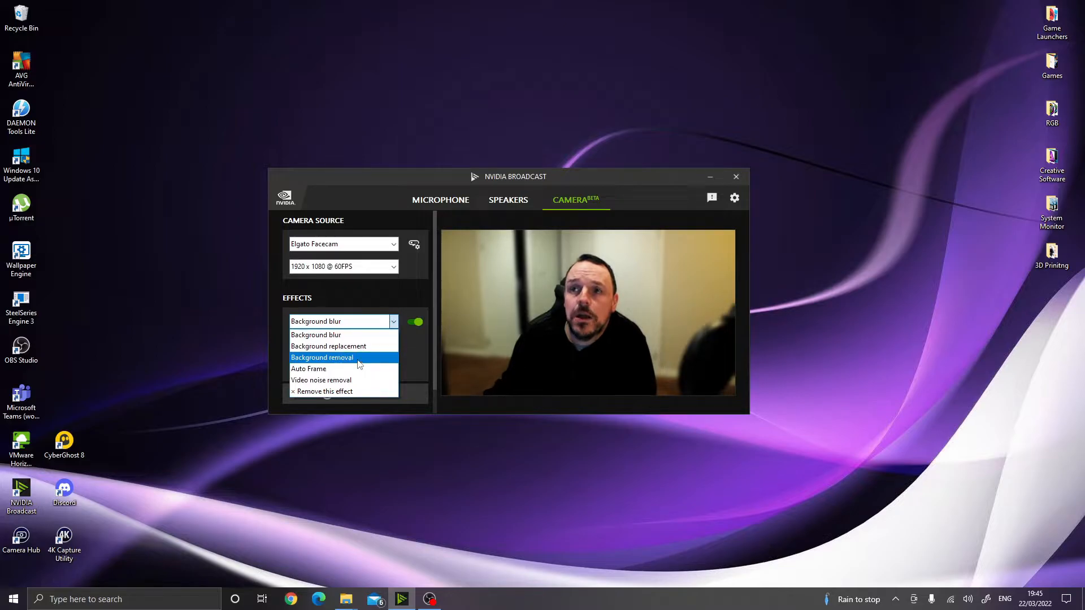
Change the camera effect to Background removal, leaving a black backdrop
left_click(322, 357)
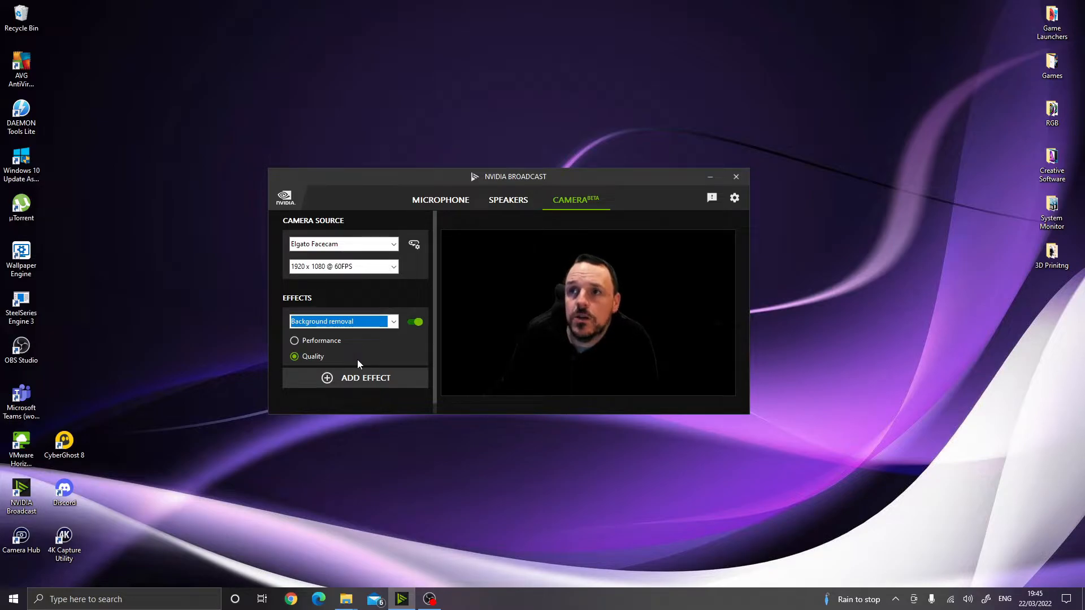
left_click(394, 321)
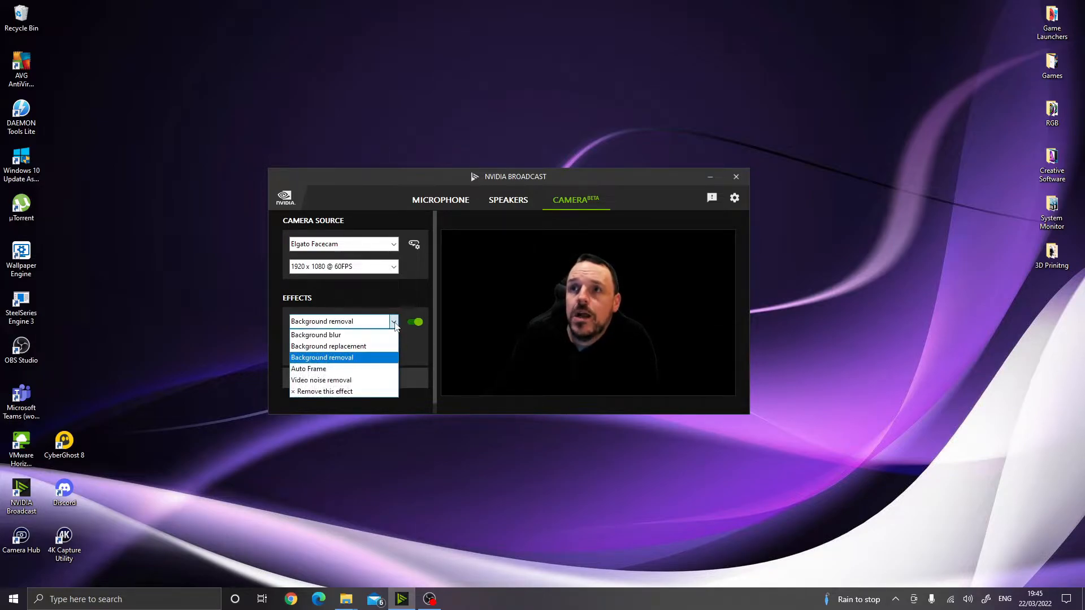
Change the camera effect to Auto Frame so the feed frames the person closer
left_click(309, 369)
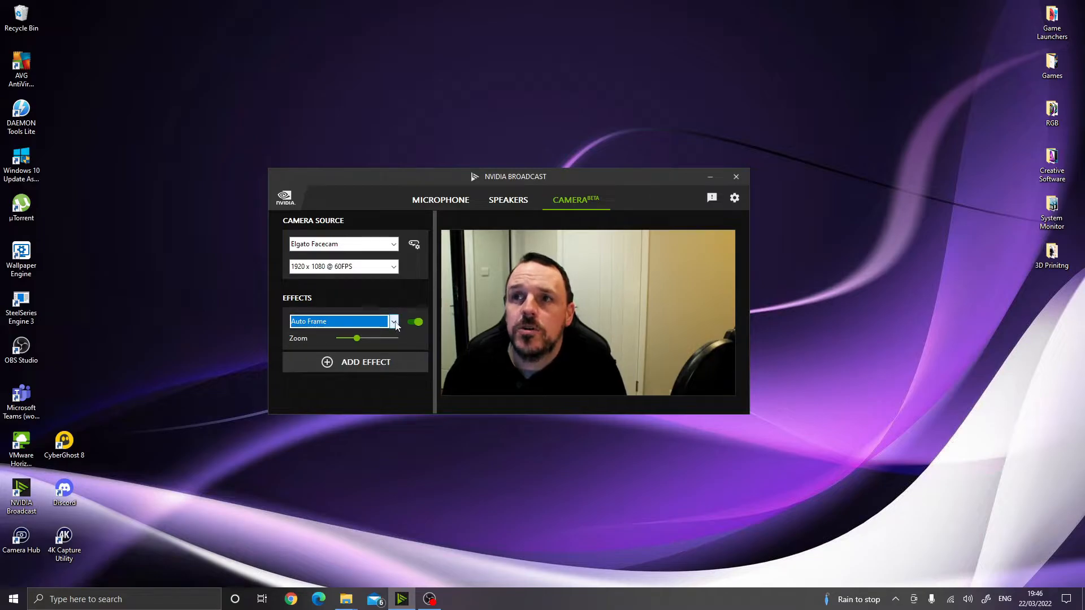
left_click(395, 321)
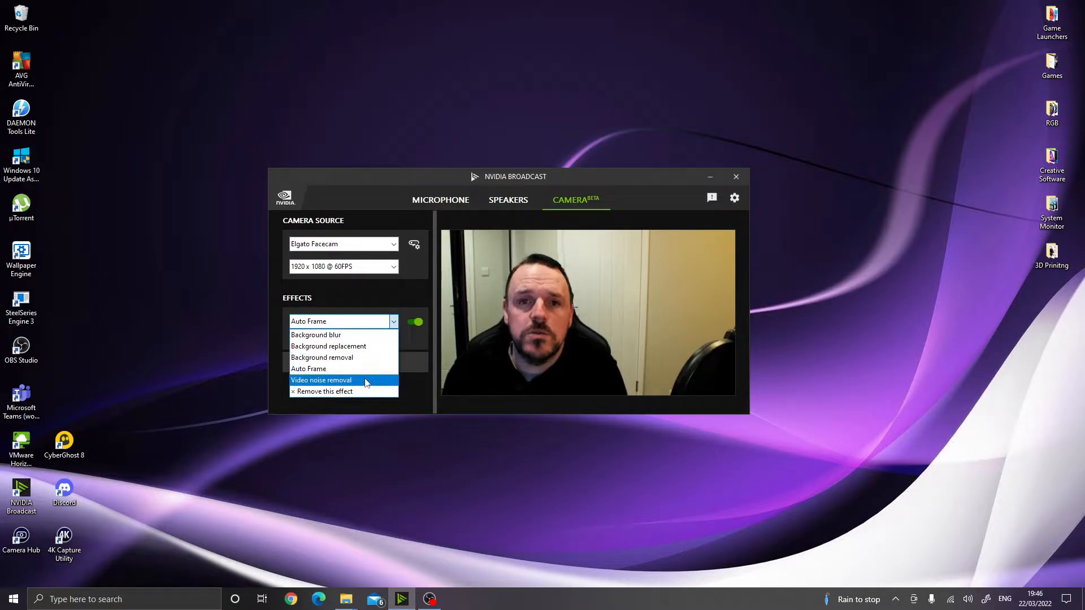
Switch the camera effect to Video noise removal at Strong strength
left_click(321, 380)
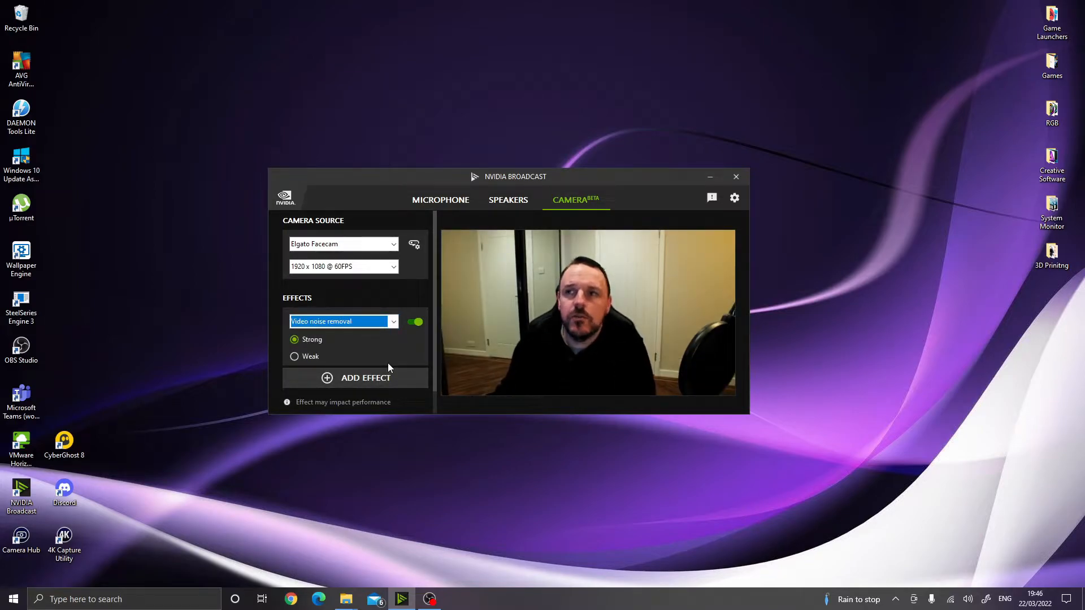
left_click(294, 357)
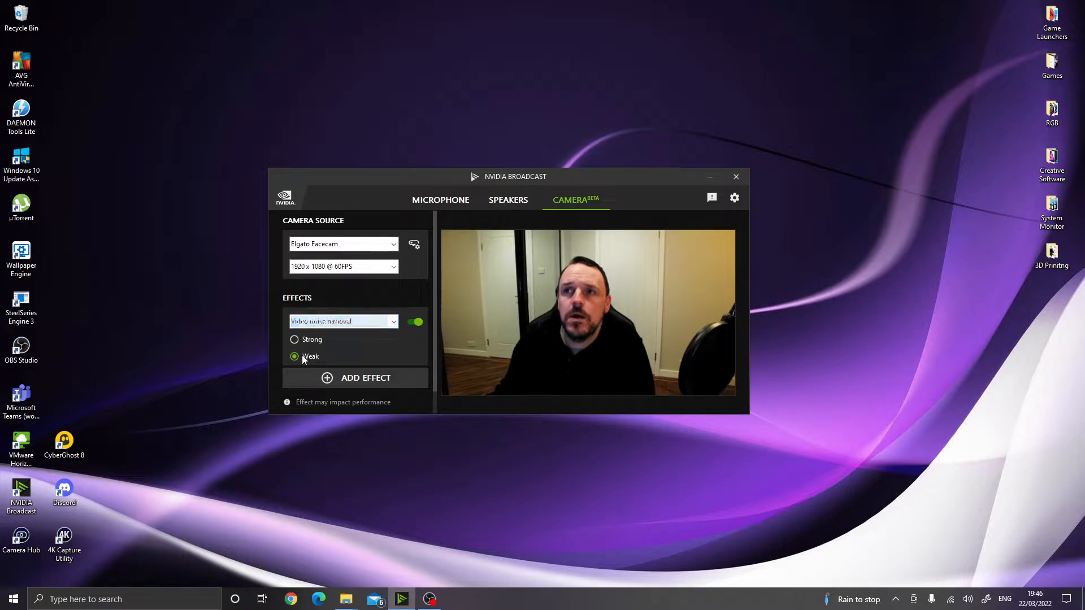
left_click(294, 339)
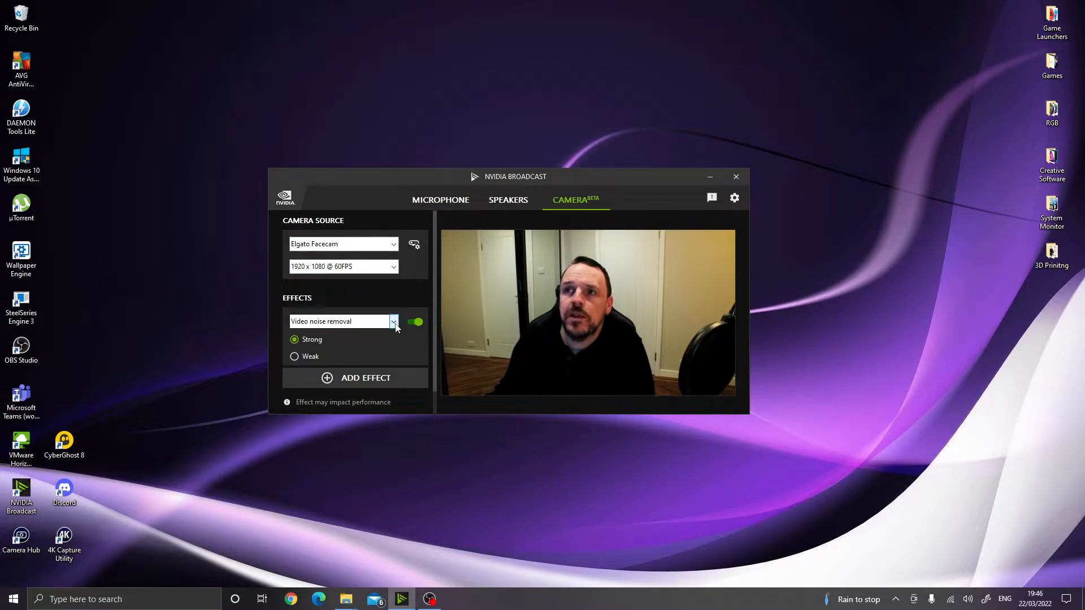
Use Background blur on Quality and add an enabled Auto Frame as a second effect
left_click(393, 321)
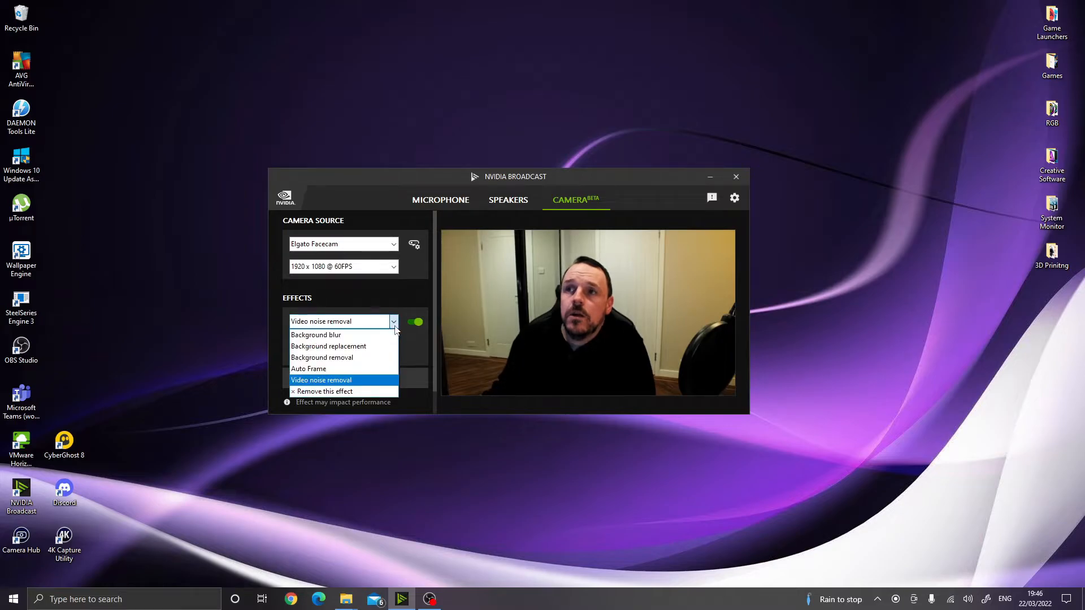
mouse_move(344, 335)
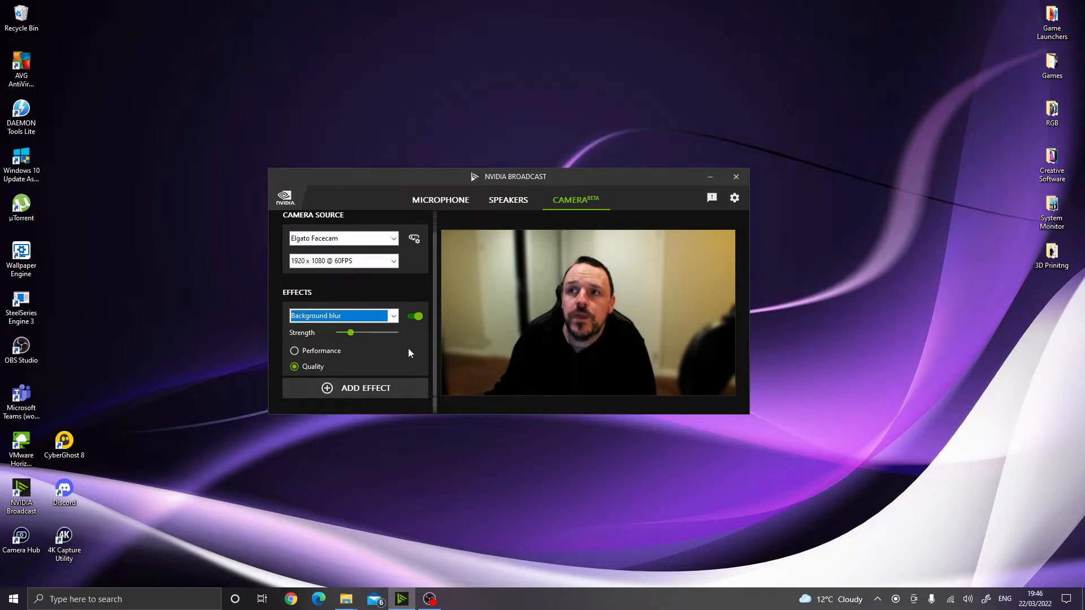
left_click(354, 388)
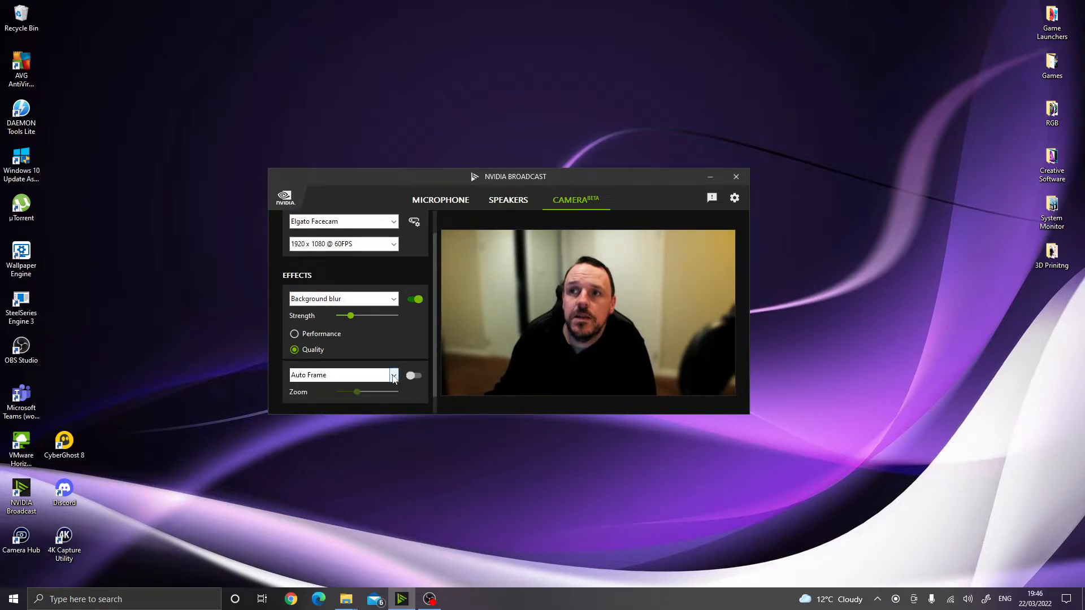
left_click(394, 375)
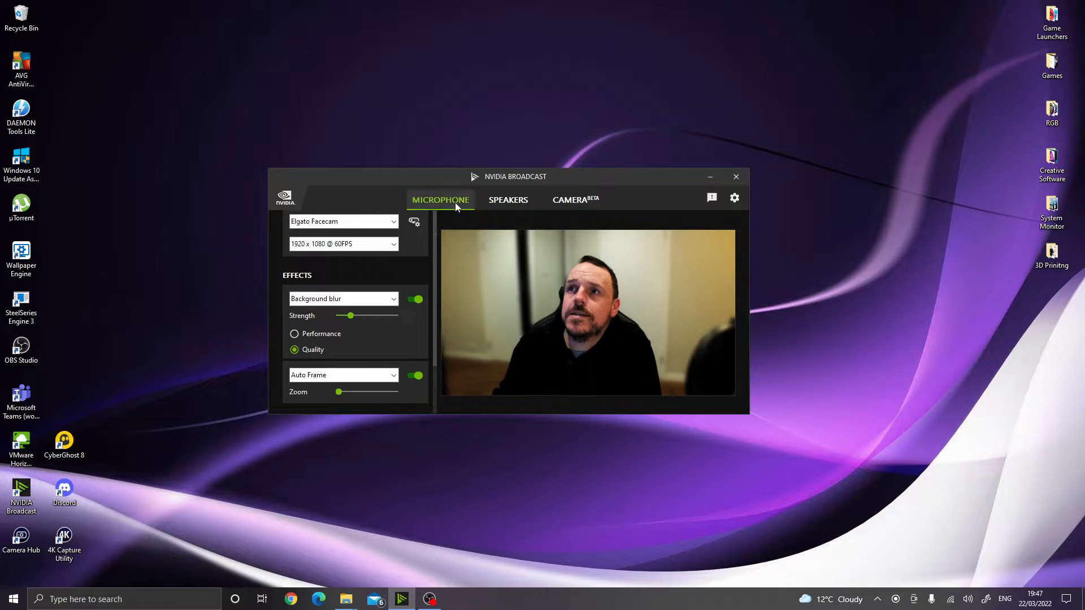
Review the microphone's Noise removal and Room echo removal (beta), both left off
left_click(440, 200)
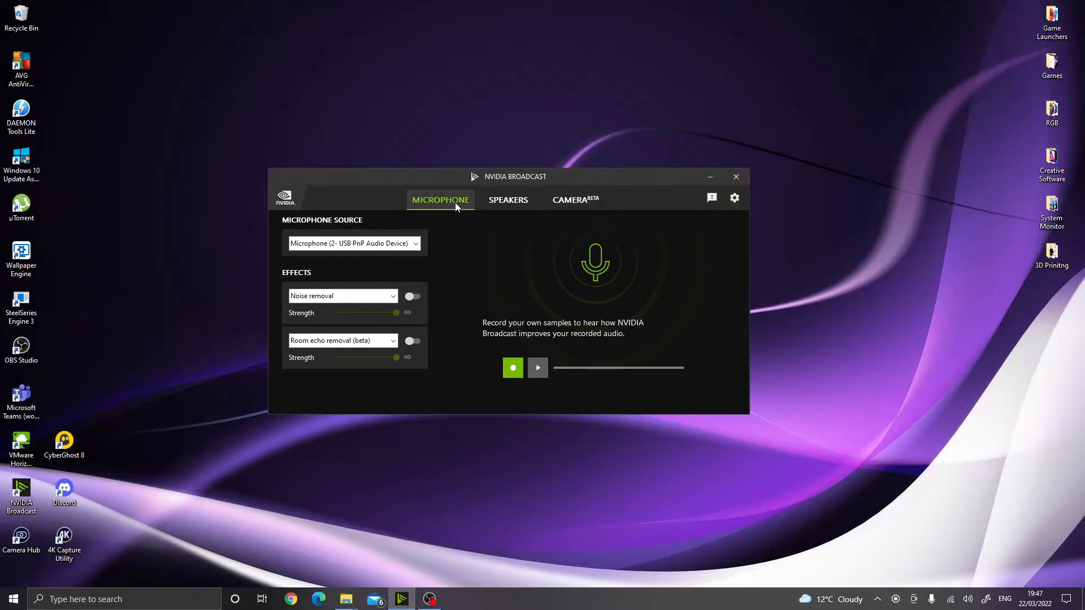
mouse_move(474, 243)
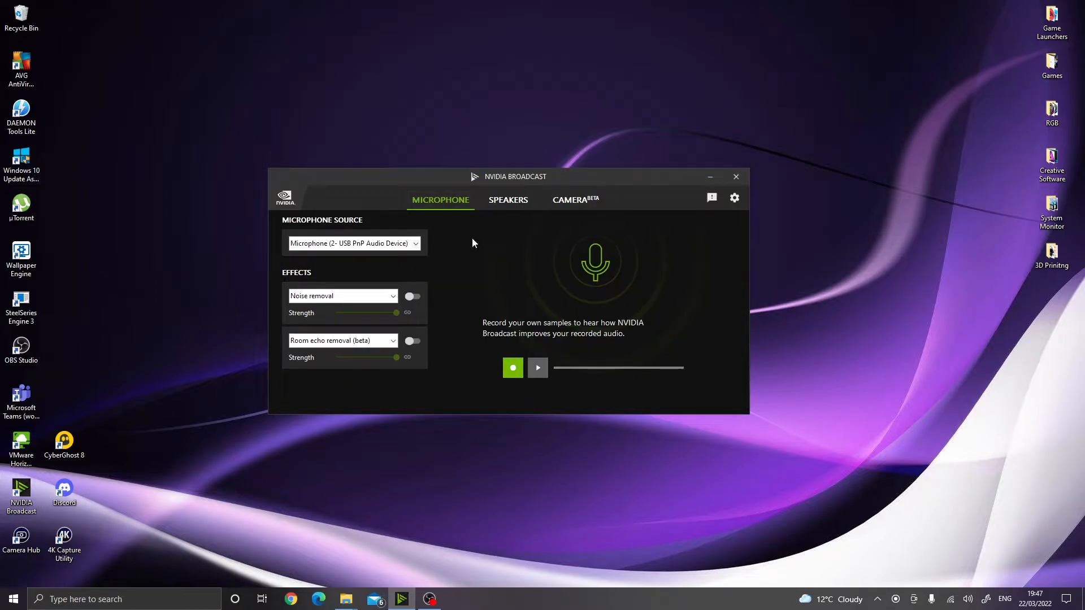
mouse_move(468, 277)
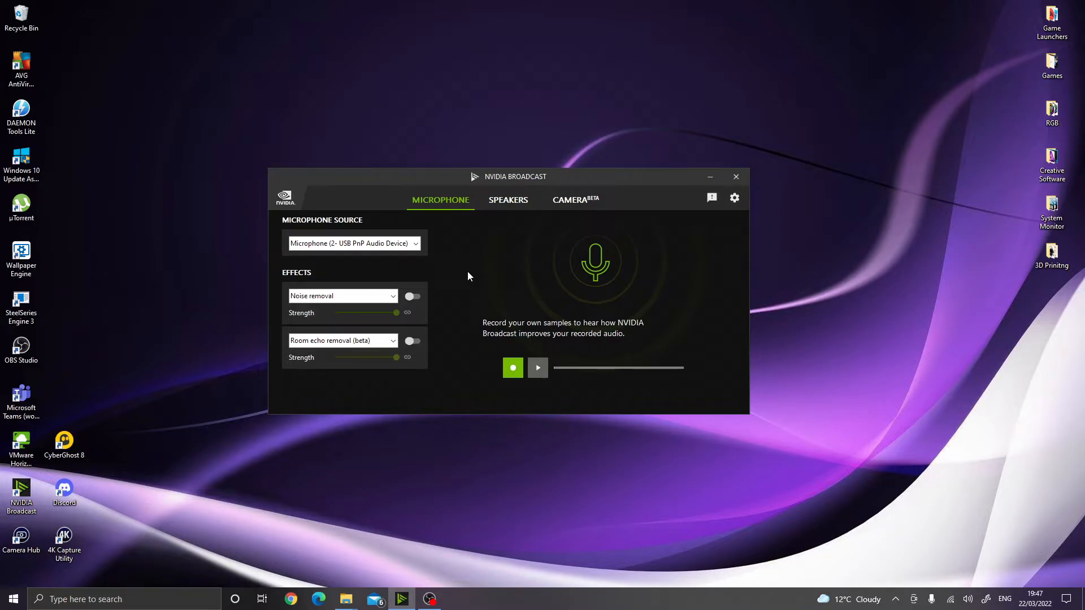
left_click(575, 200)
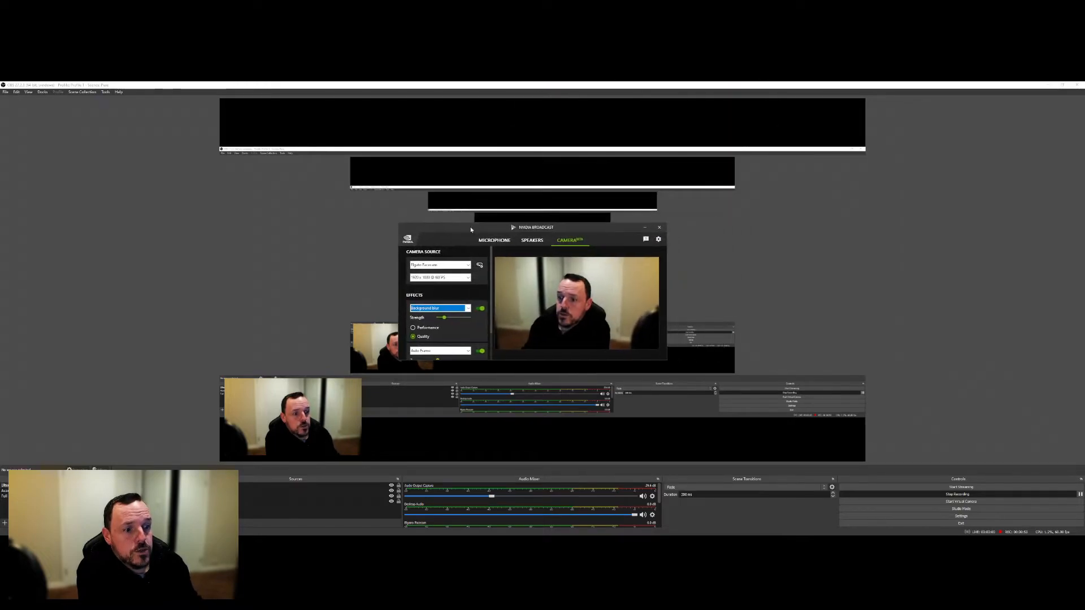
Switch the camera effect to Background removal on Quality, with Auto Frame turned off
left_click(440, 308)
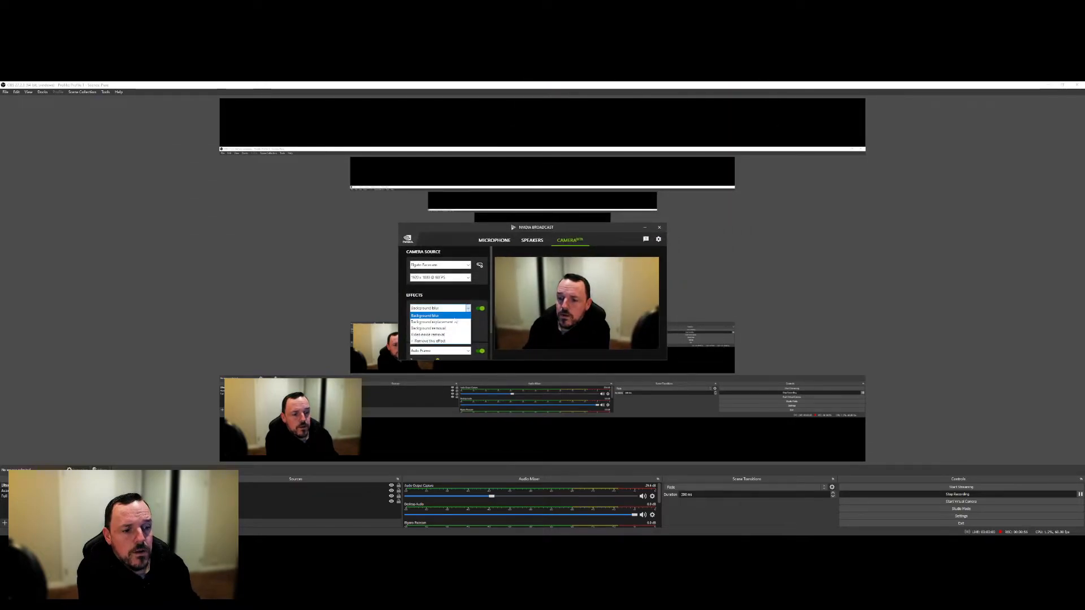
left_click(427, 327)
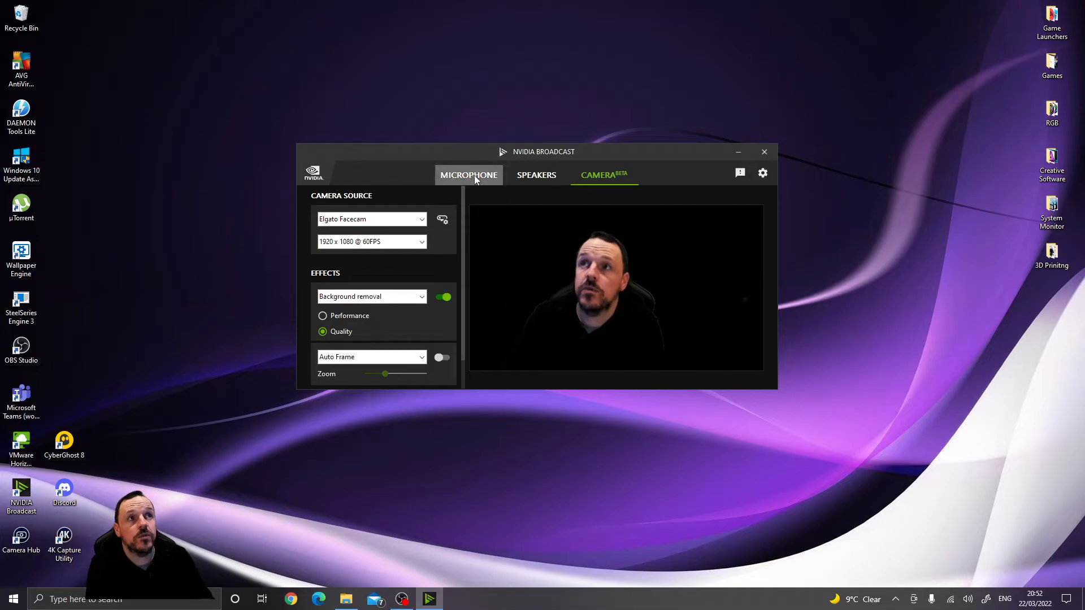
left_click(469, 174)
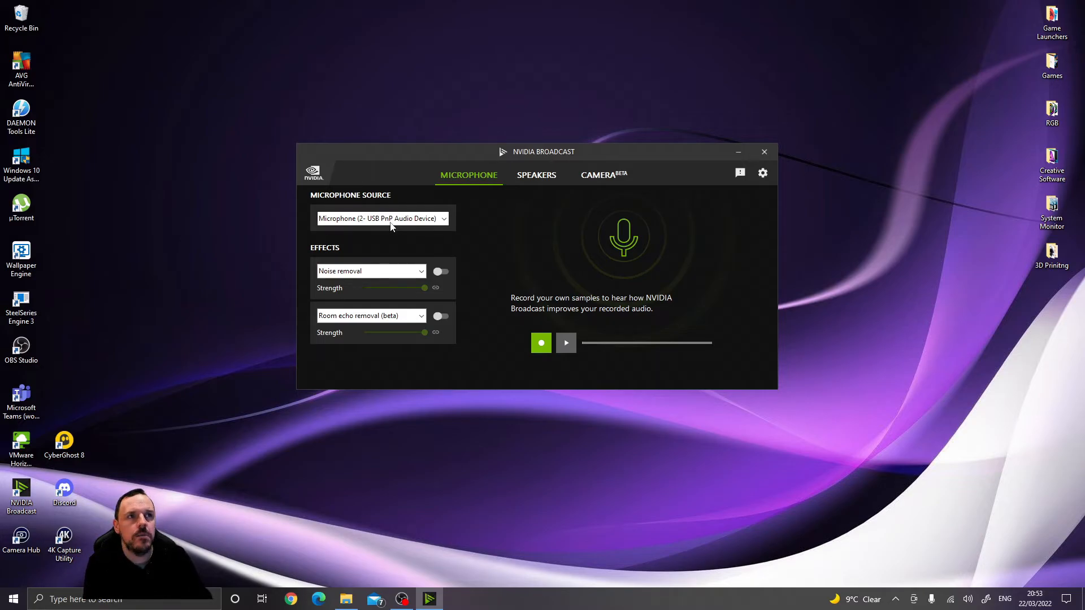
mouse_move(393, 254)
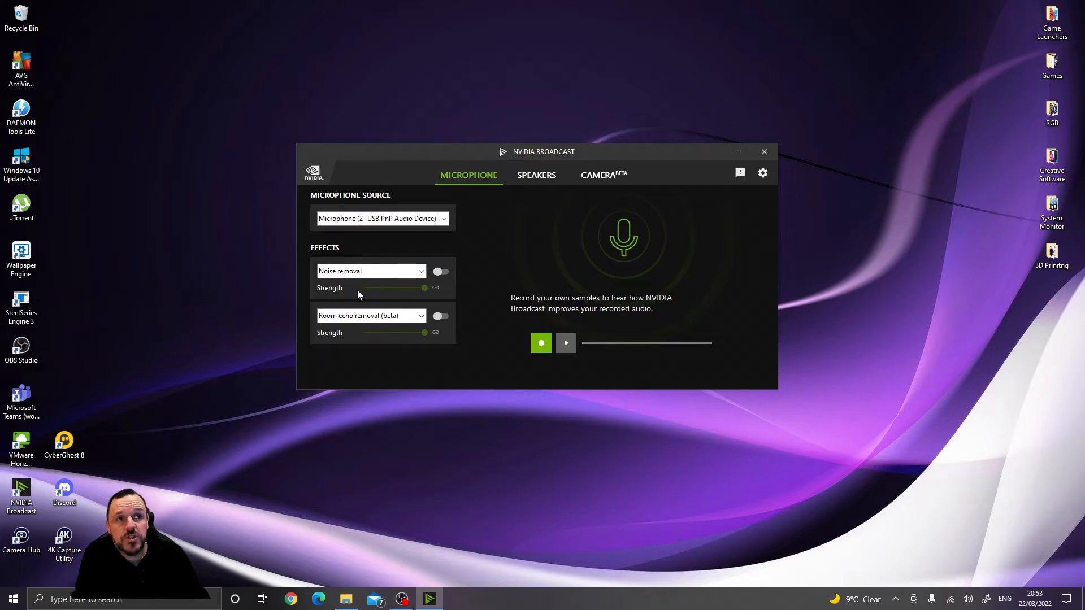
mouse_move(378, 294)
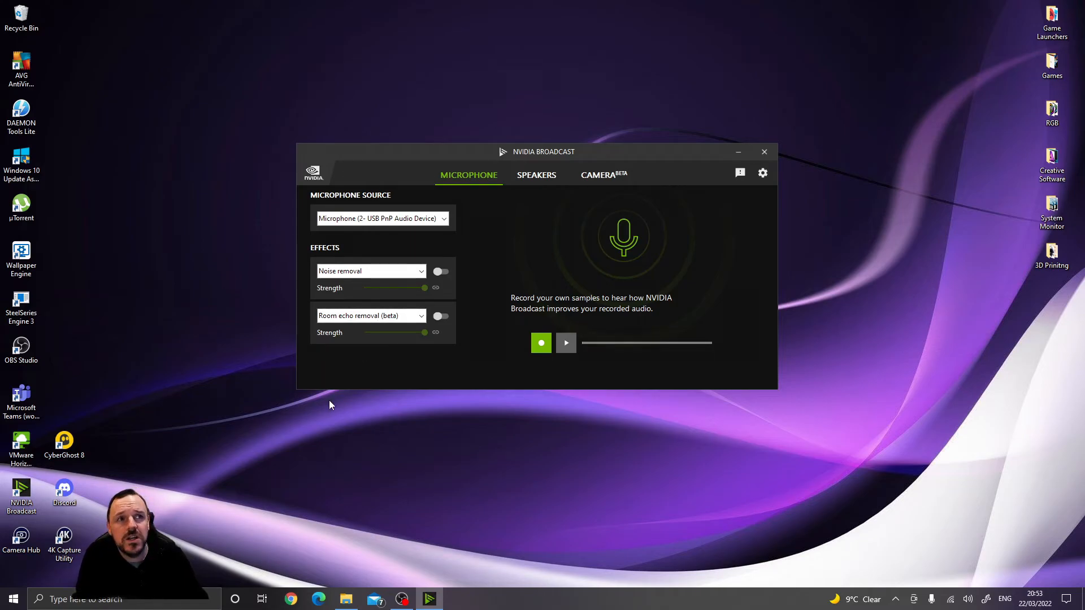
mouse_move(334, 352)
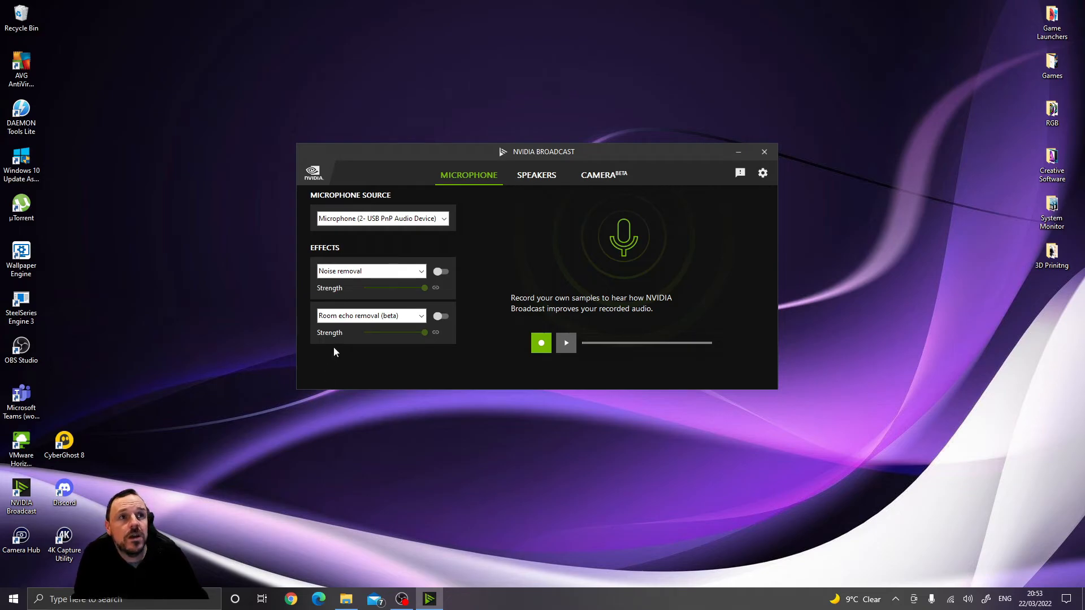
mouse_move(434, 253)
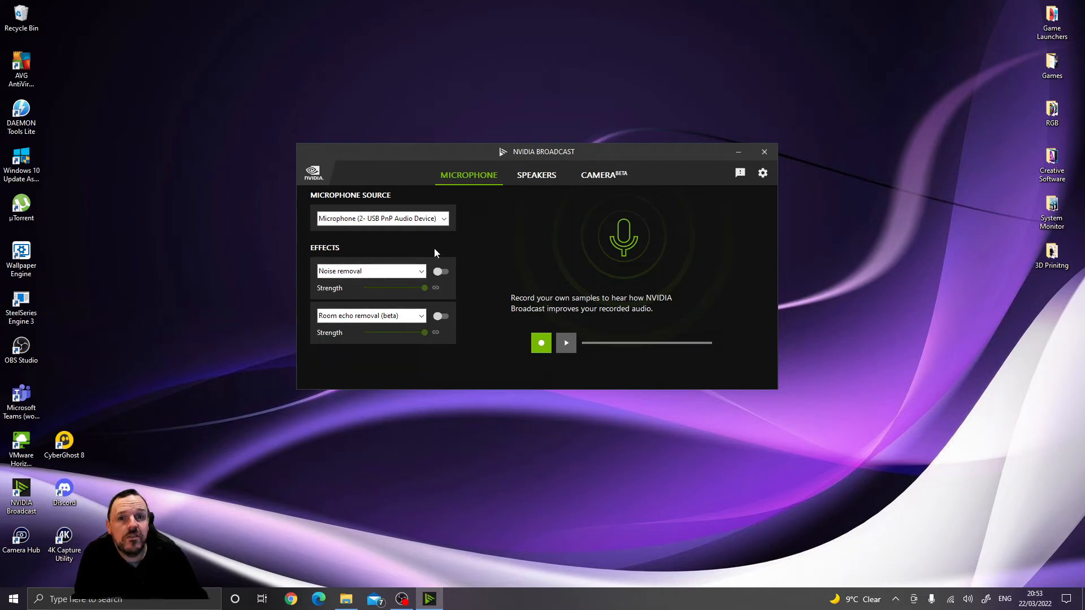
mouse_move(400, 262)
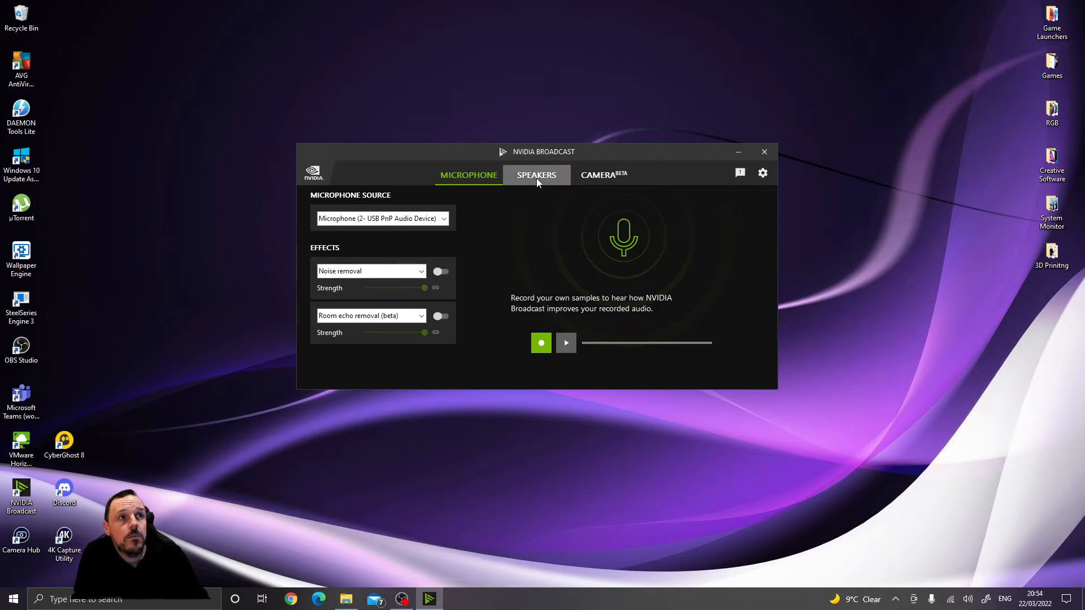
On the Speakers tab, review the effect list and keep Noise removal as the speaker effect
left_click(536, 175)
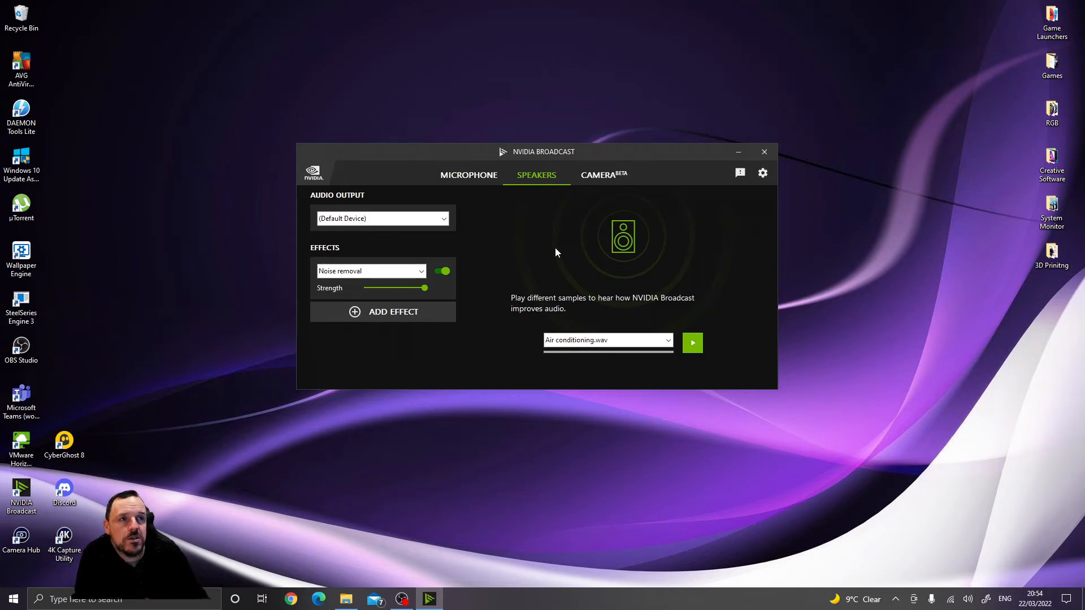
mouse_move(475, 216)
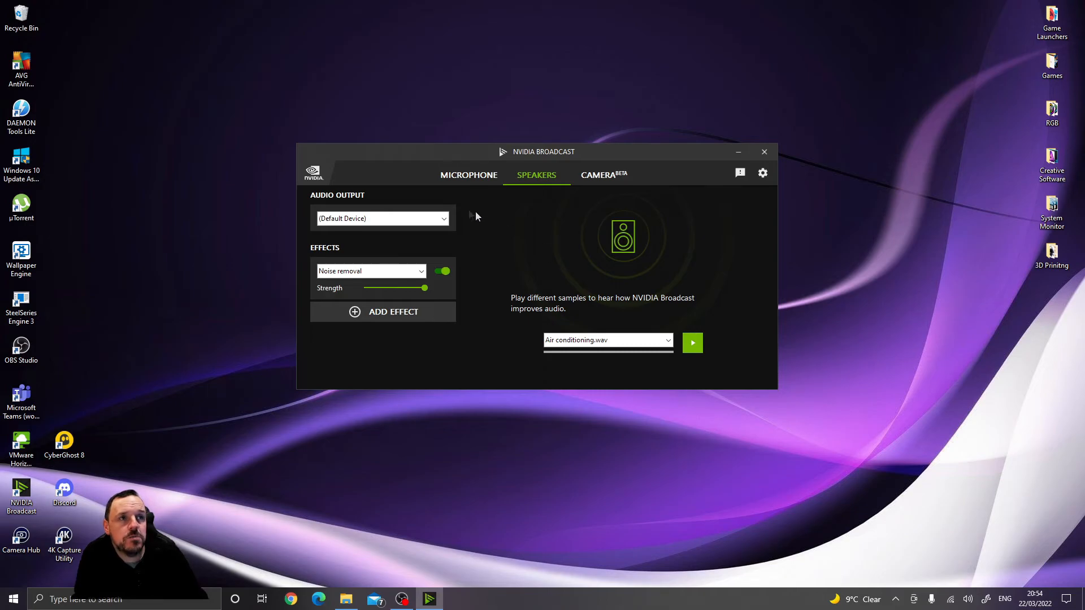
left_click(420, 271)
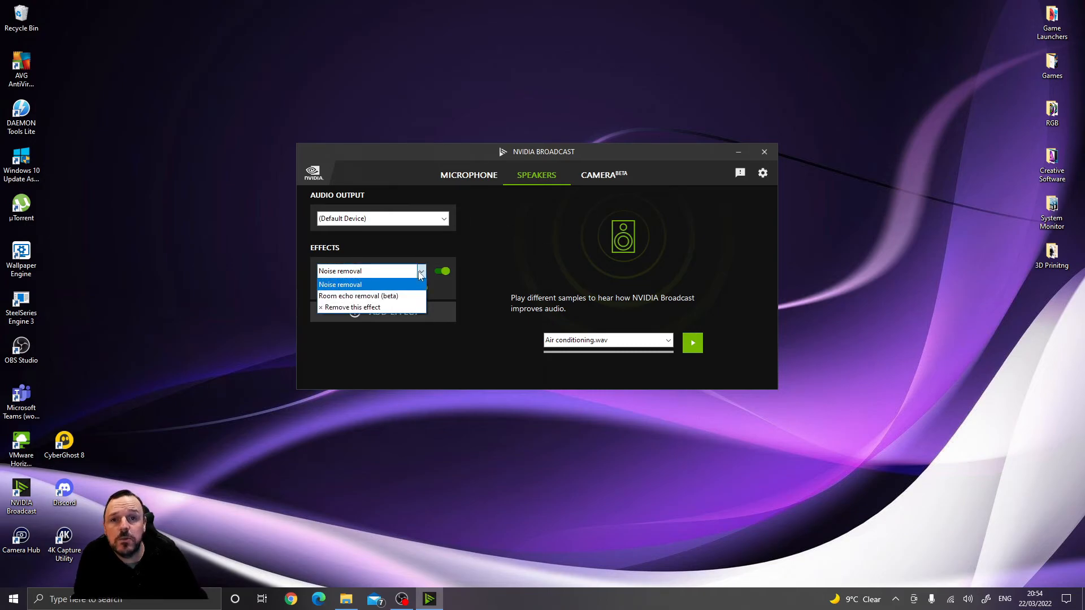
left_click(340, 284)
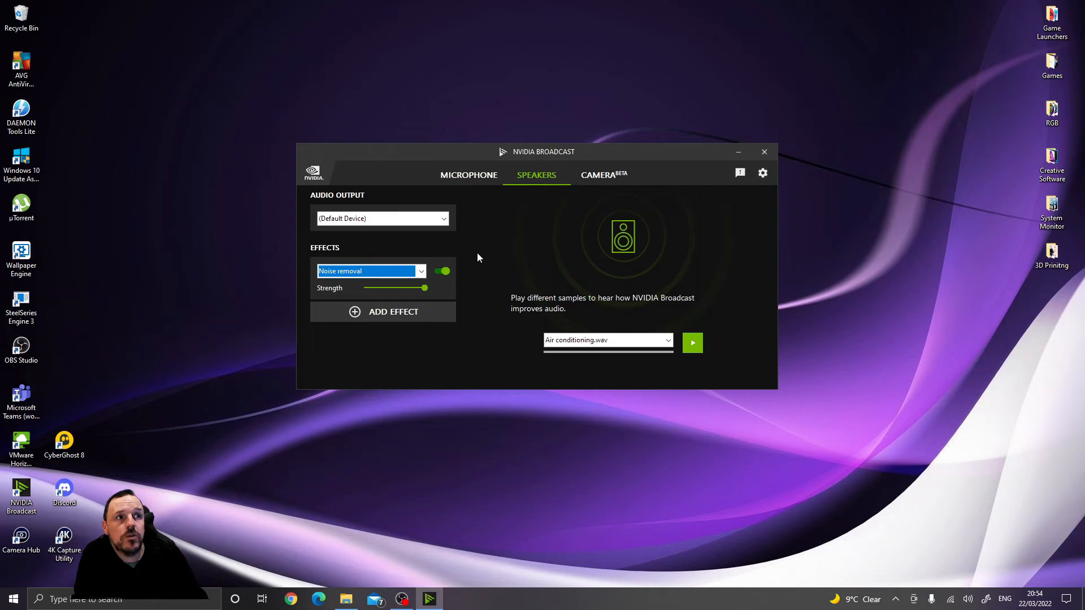
mouse_move(751, 184)
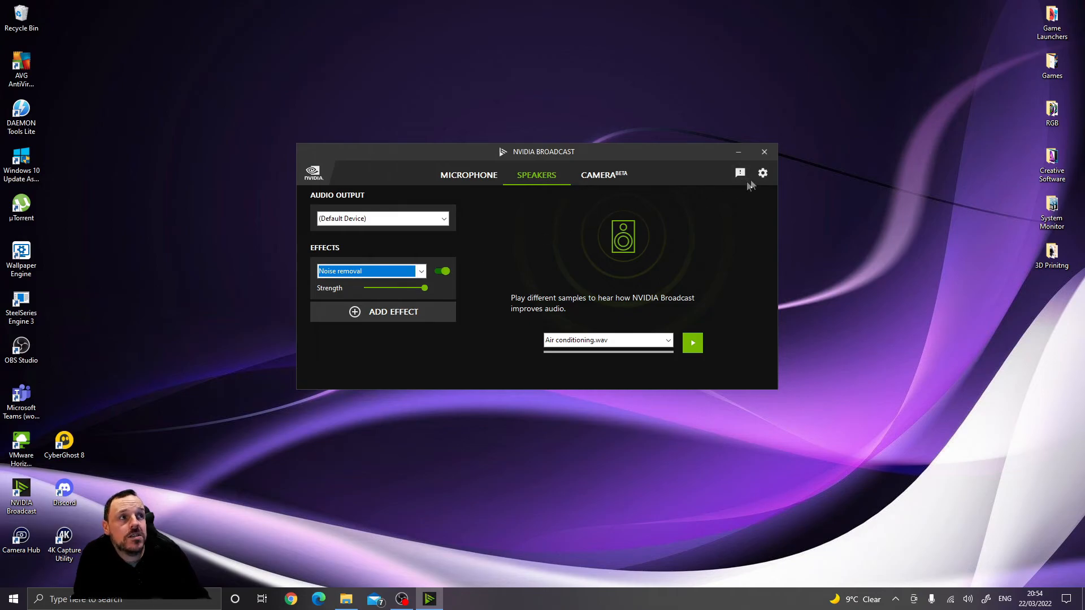
Confirm 'Launch when Windows starts' is enabled in Settings, then close NVIDIA Broadcast
left_click(762, 173)
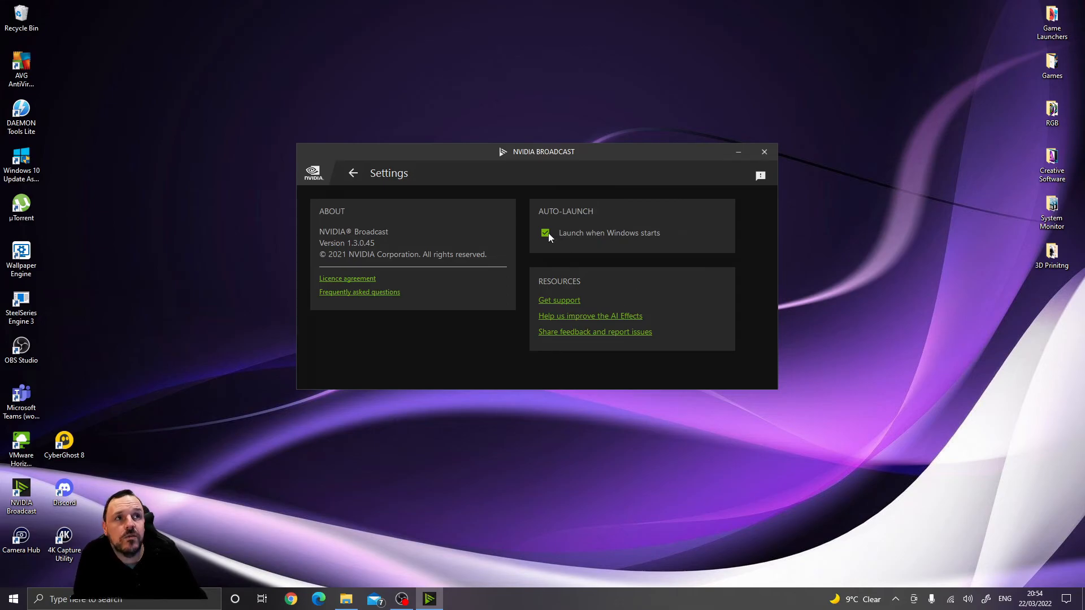
mouse_move(649, 260)
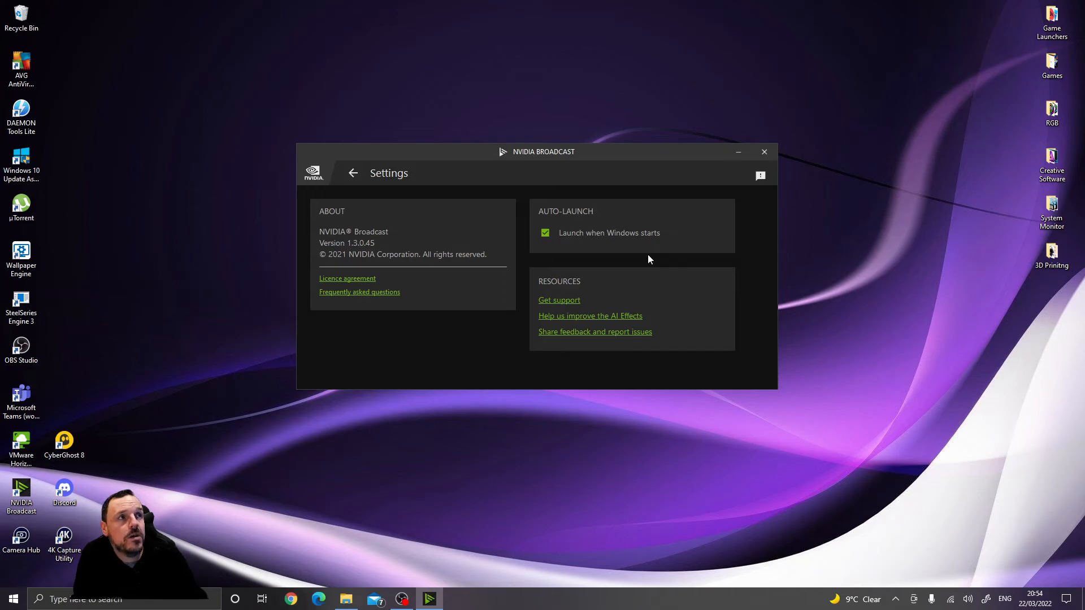
left_click(764, 151)
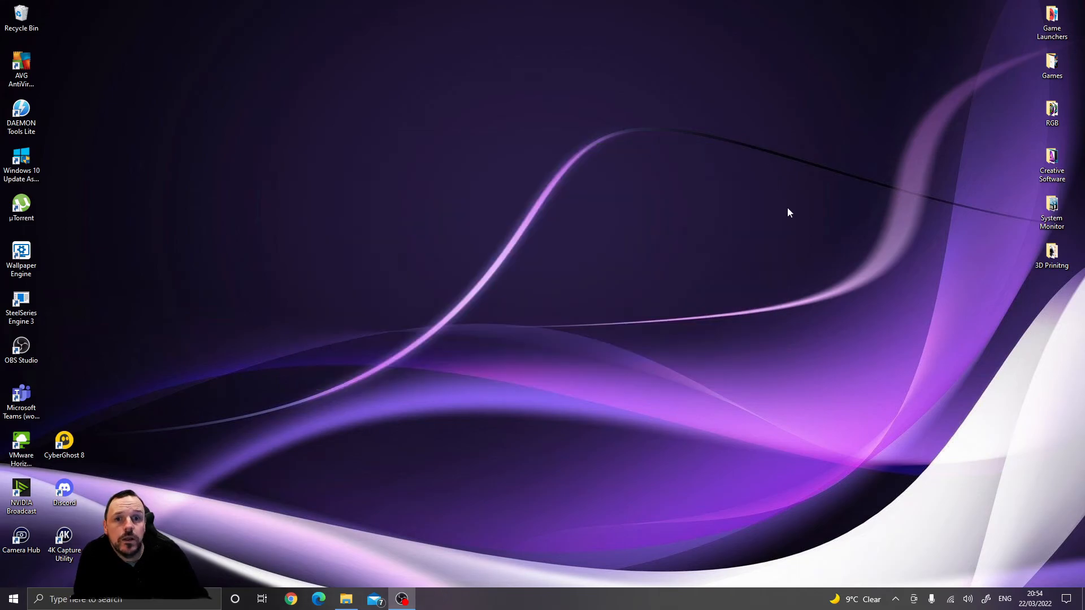